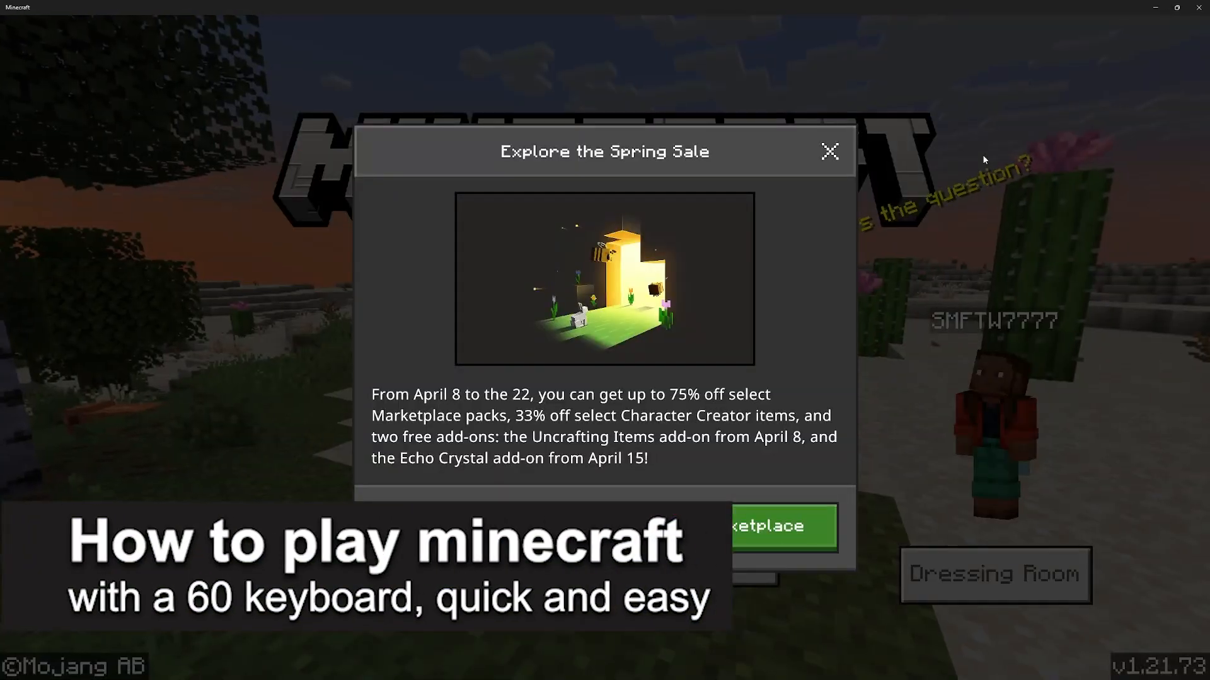
# Close the 'Explore the Spring Sale' pop-up to reveal the main menu.
pyautogui.click(828, 151)
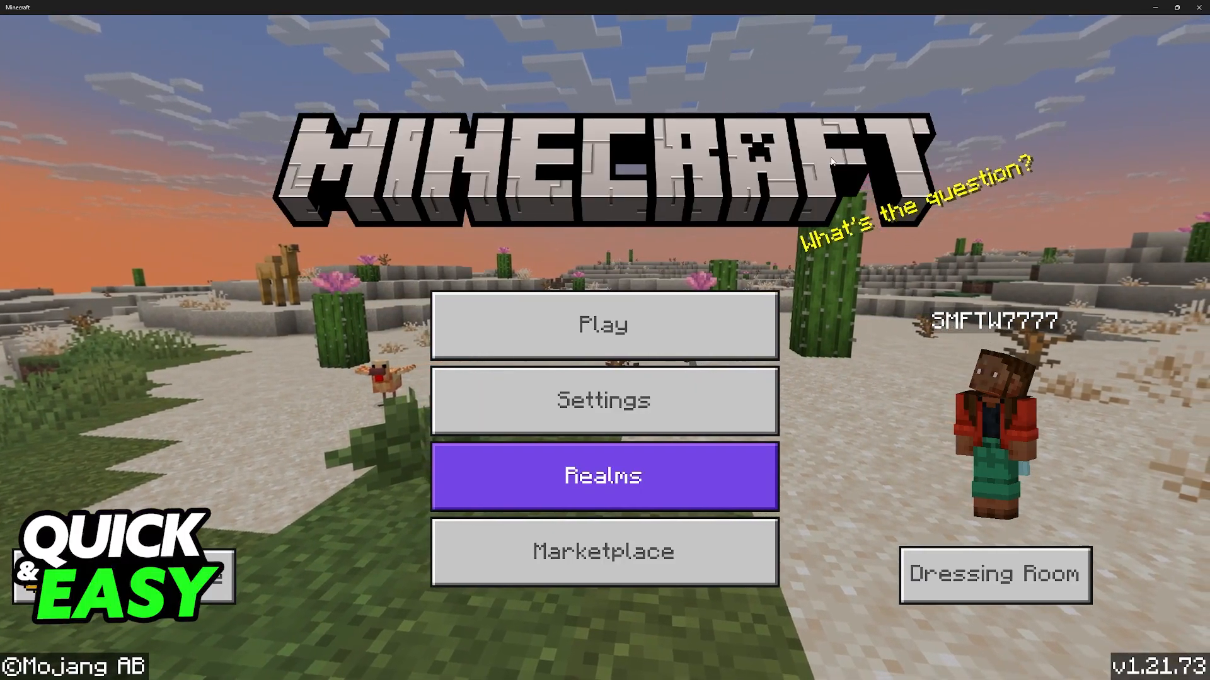
# Go to Settings, then Controls > Keyboard & Mouse to show the key bindings.
pyautogui.click(602, 400)
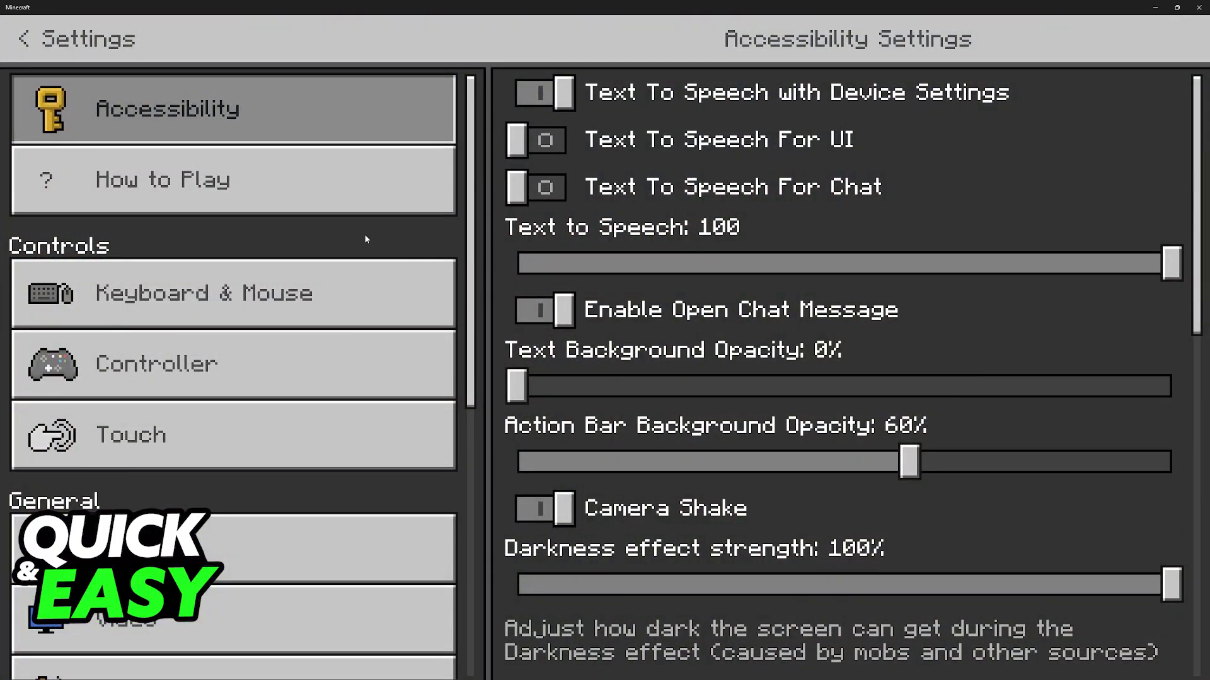
pyautogui.click(233, 293)
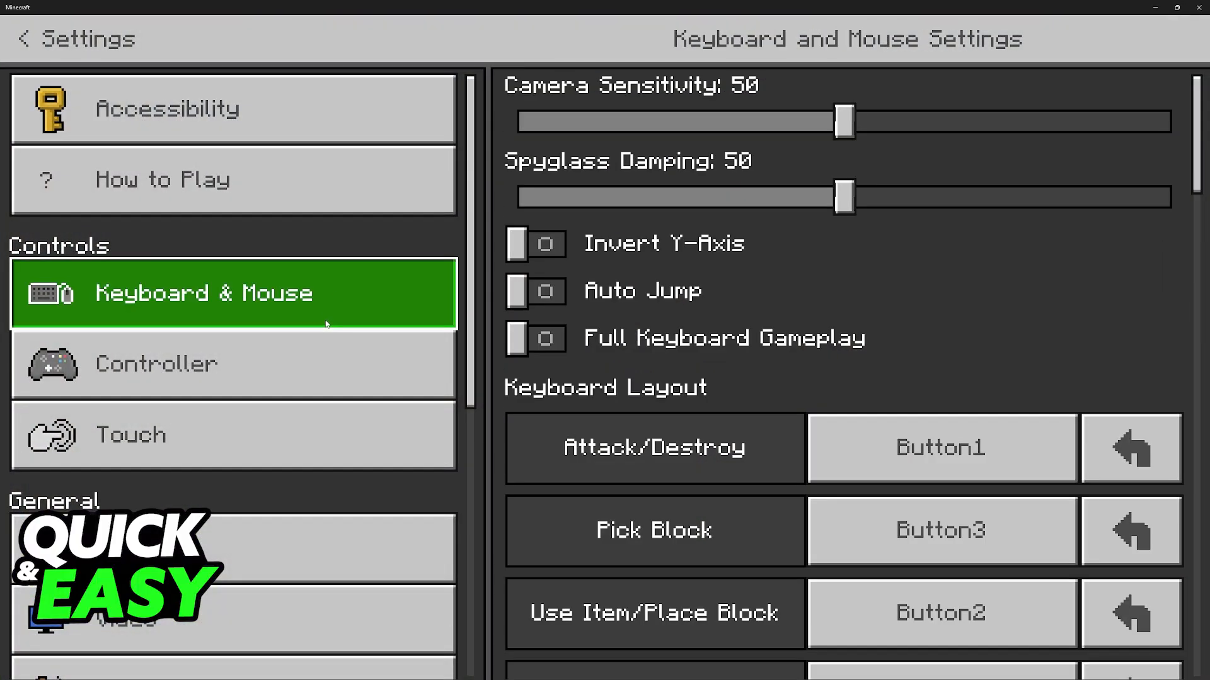
pyautogui.moveTo(801, 222)
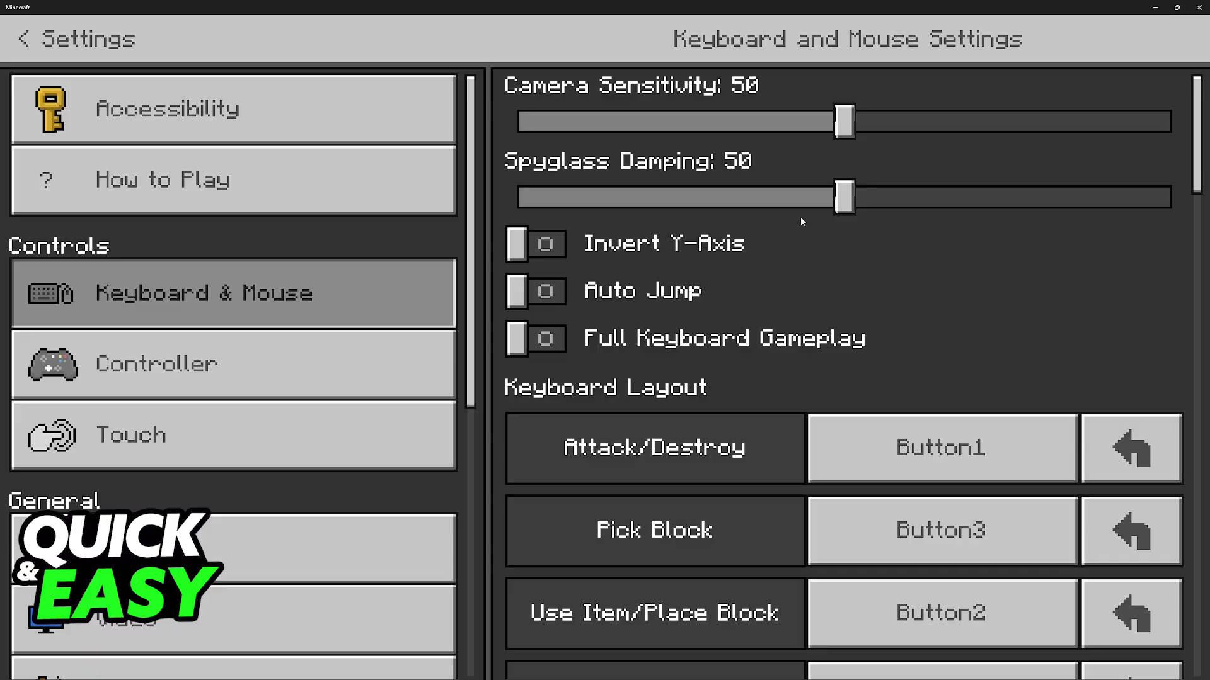
pyautogui.moveTo(843, 224)
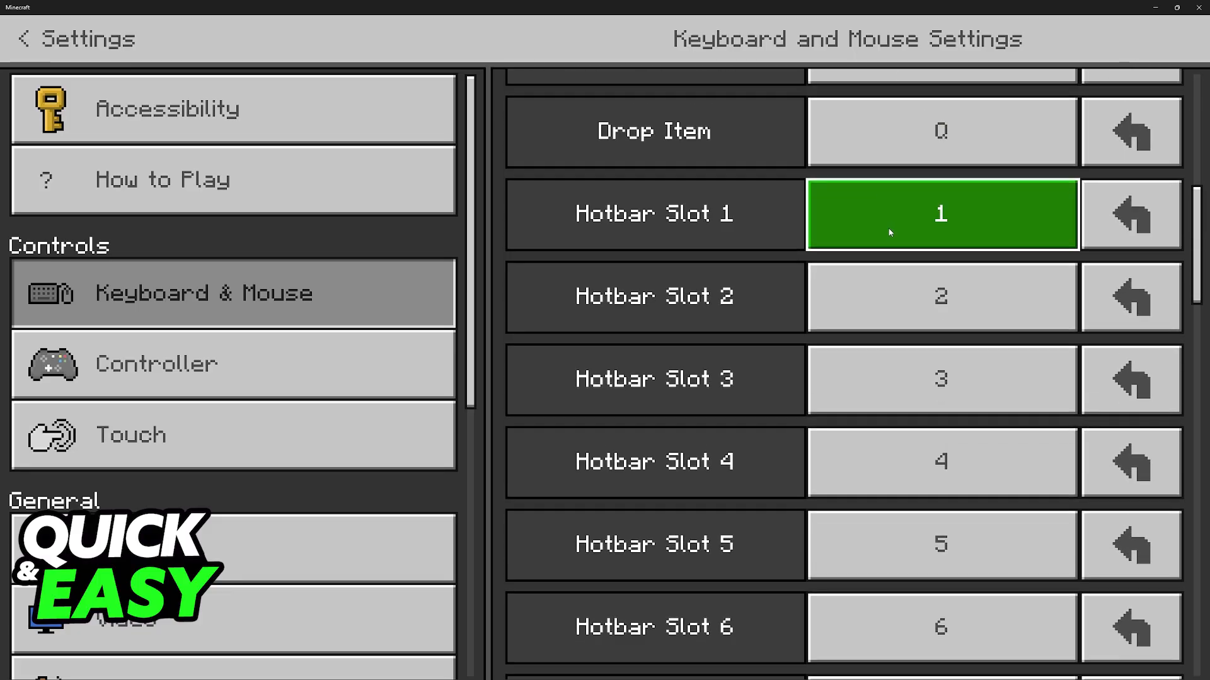
pyautogui.scroll(-3)
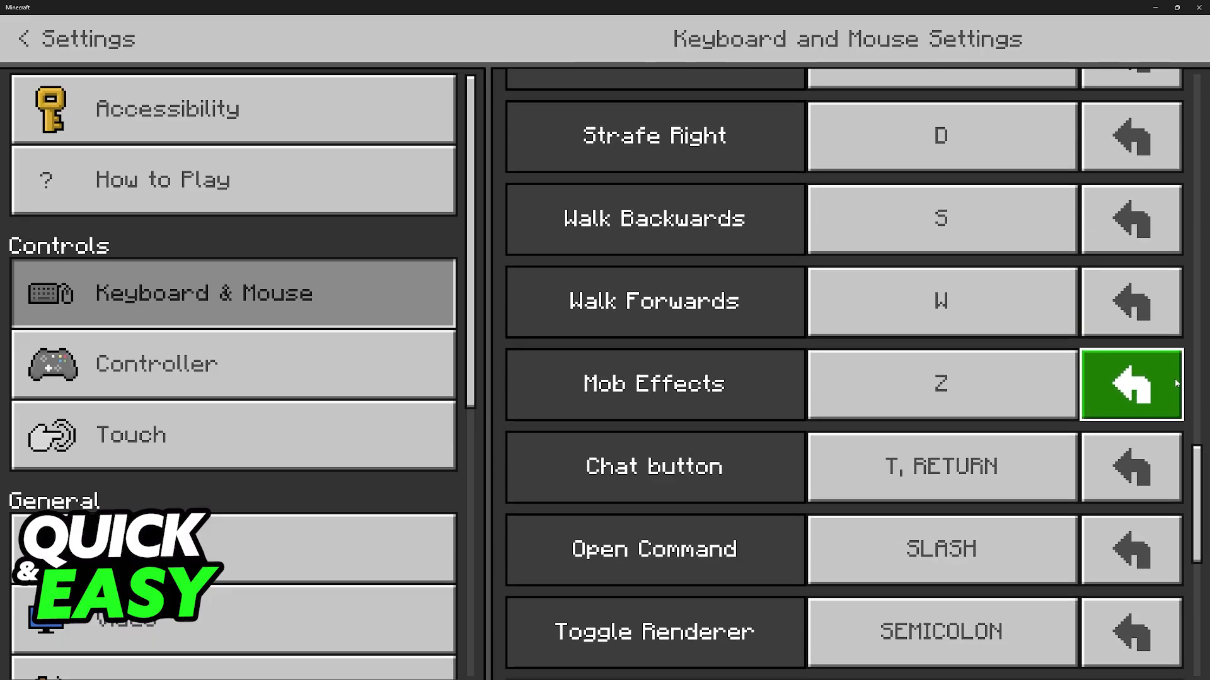
pyautogui.scroll(-3)
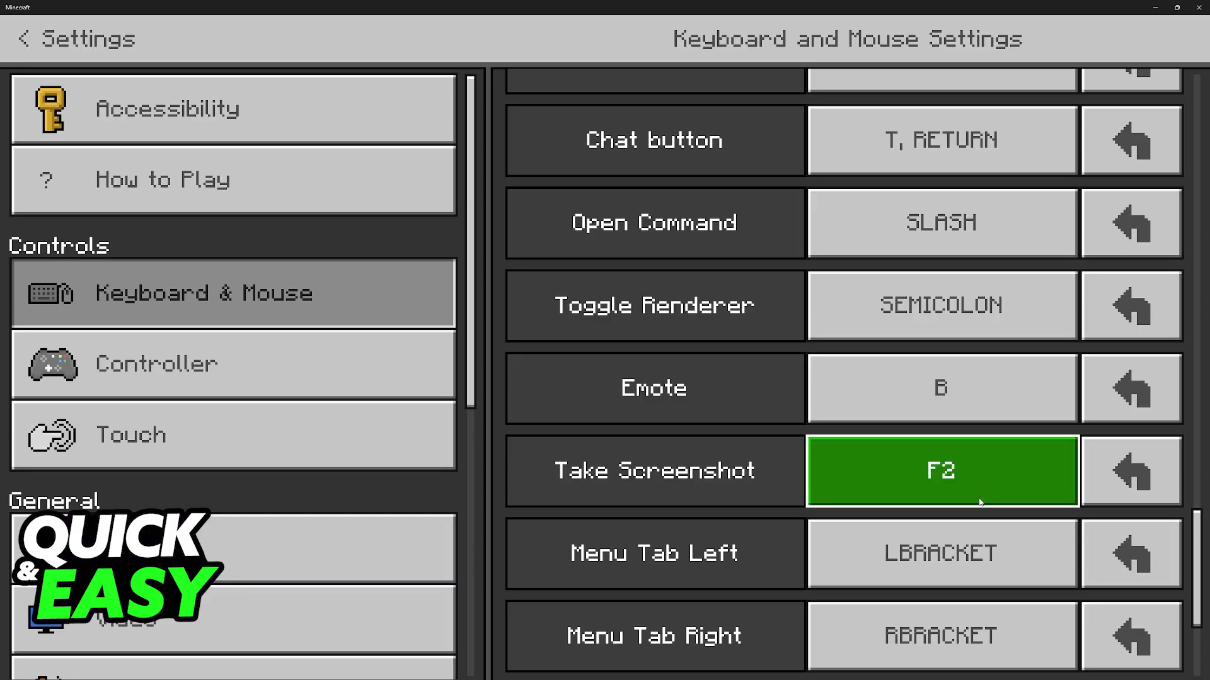
pyautogui.click(941, 471)
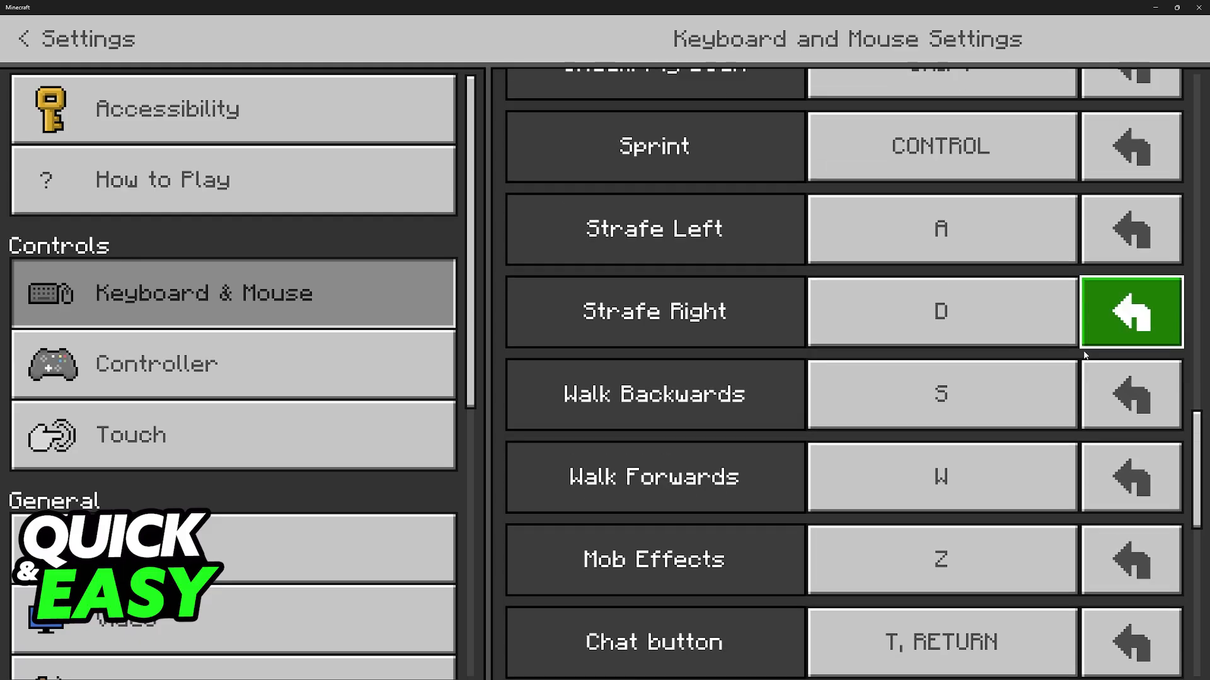
pyautogui.scroll(-3)
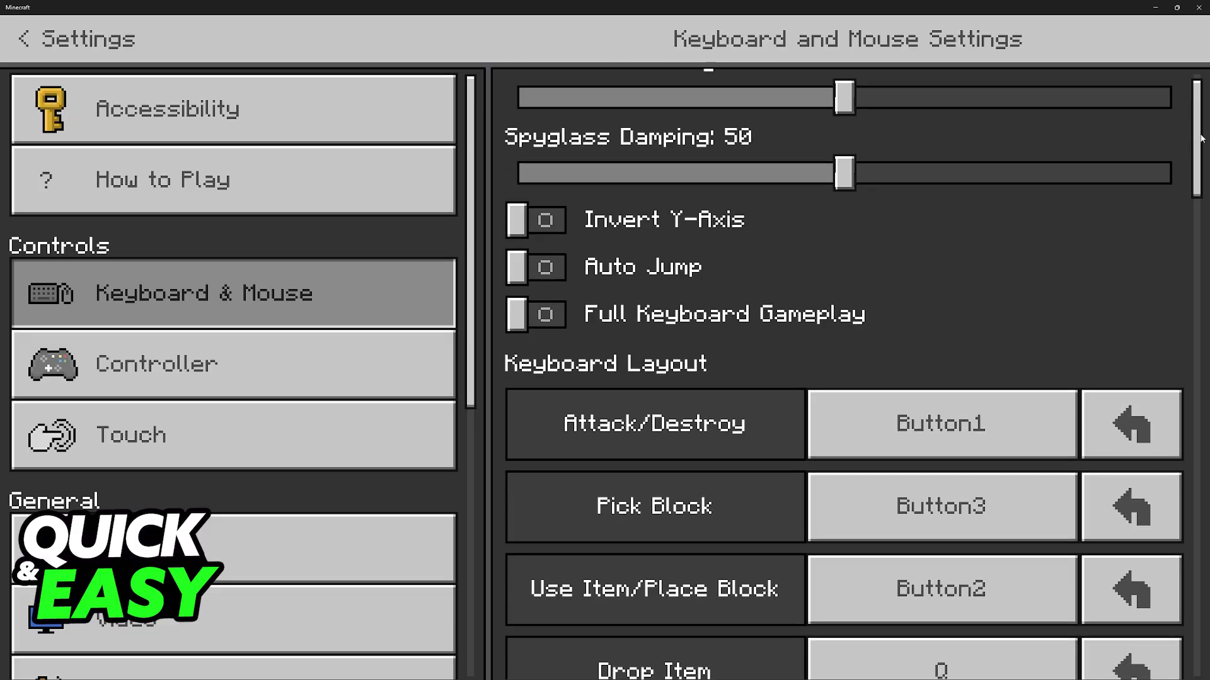
pyautogui.scroll(-3)
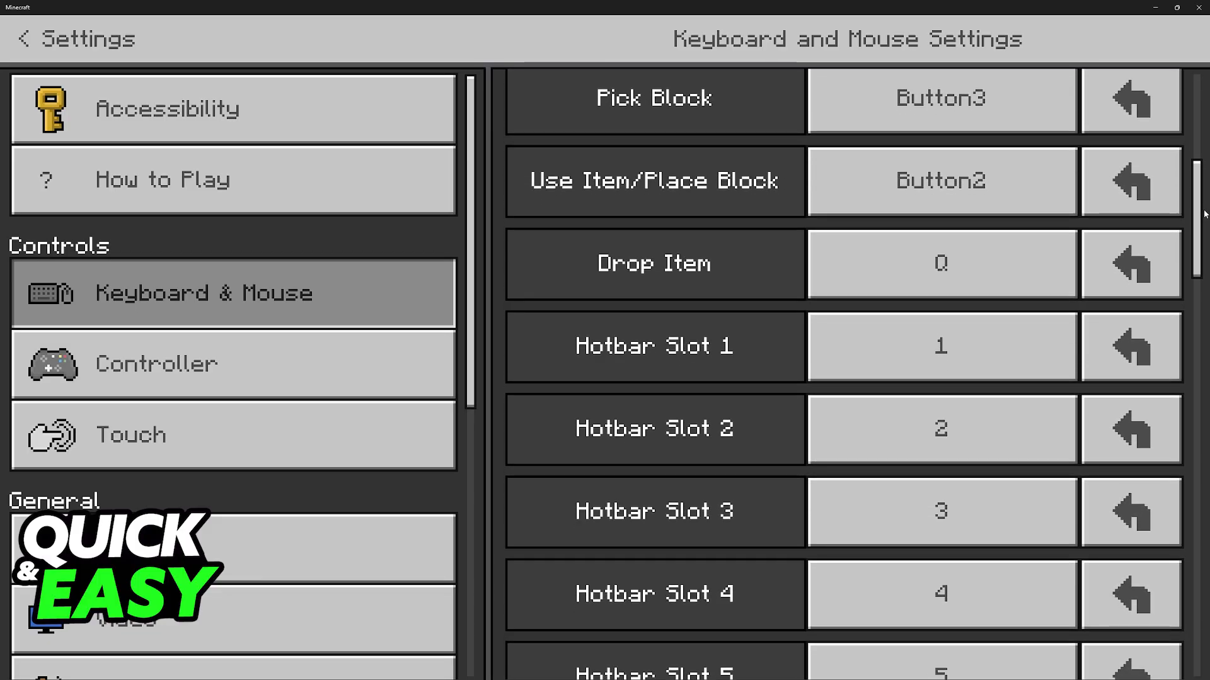
pyautogui.scroll(-3)
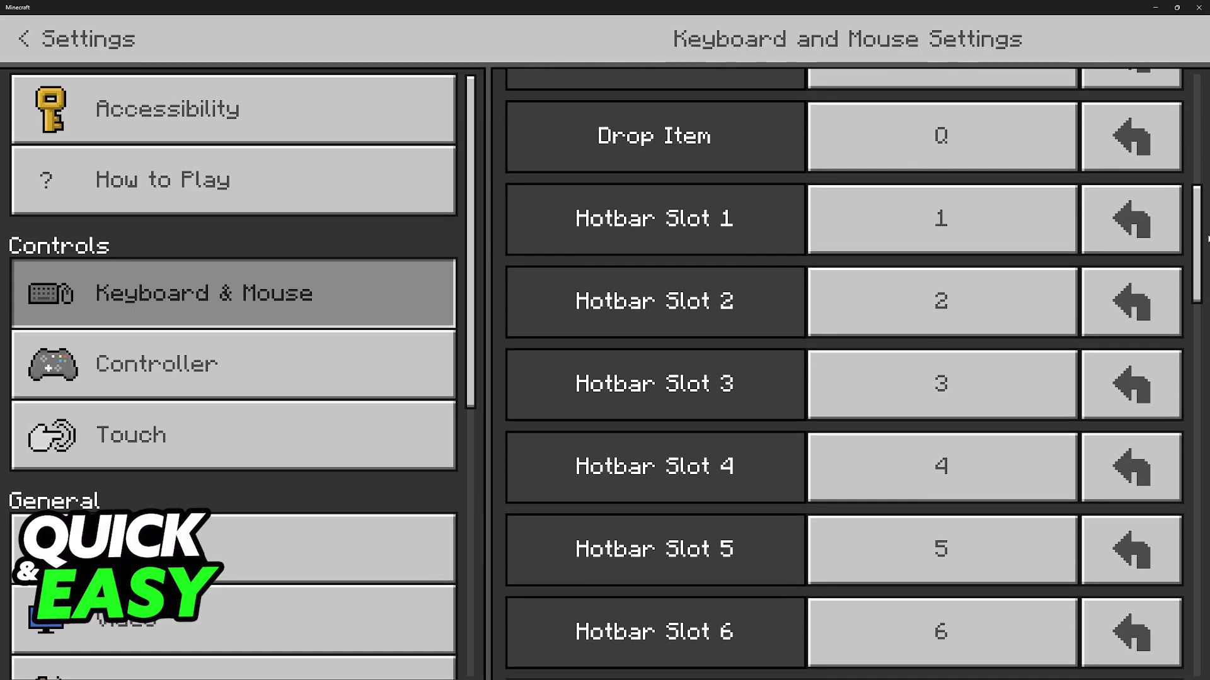
pyautogui.click(939, 169)
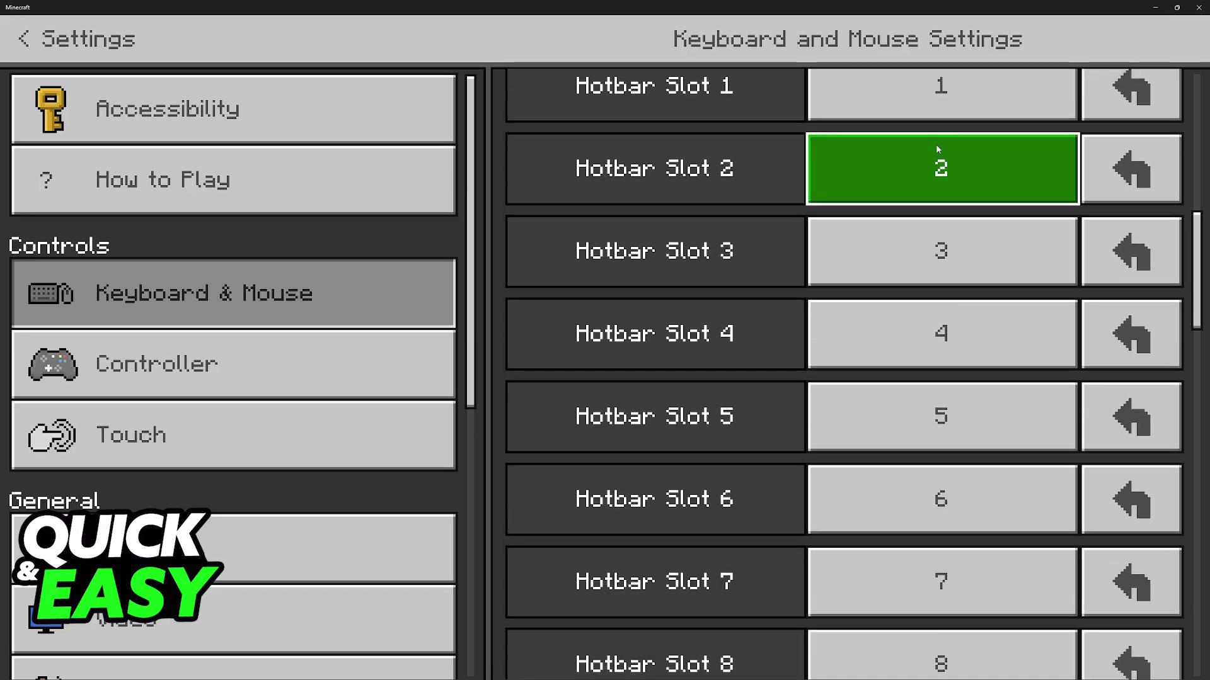
pyautogui.scroll(-3)
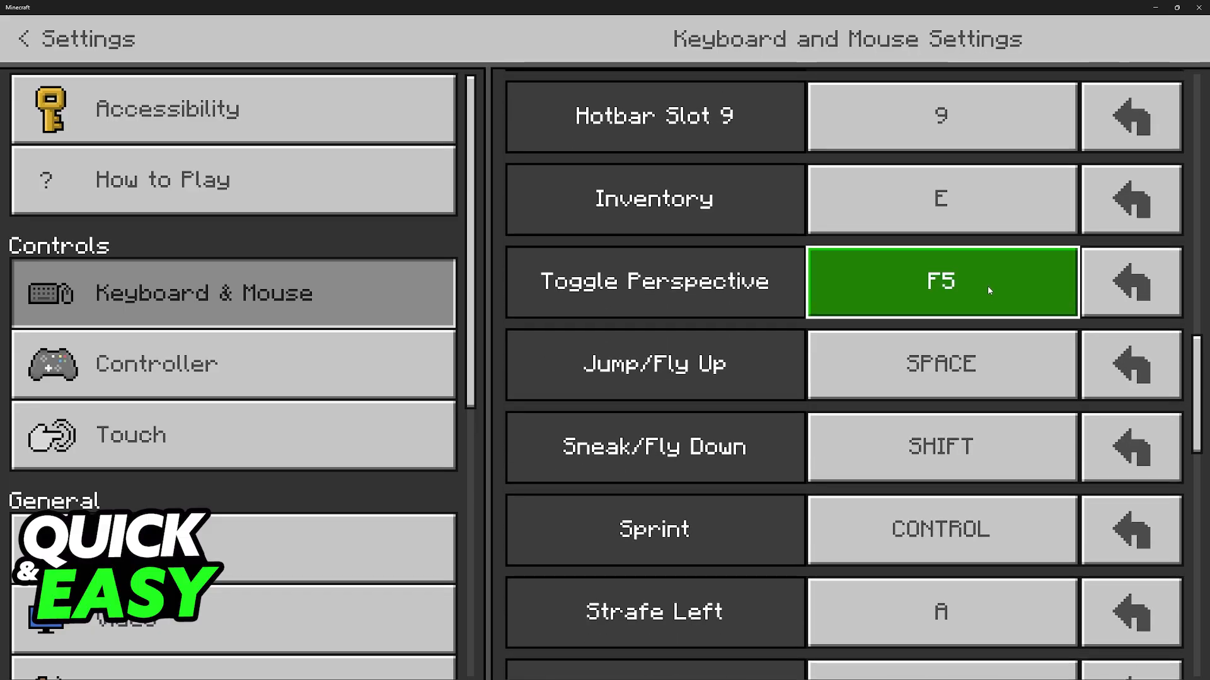
pyautogui.moveTo(914, 312)
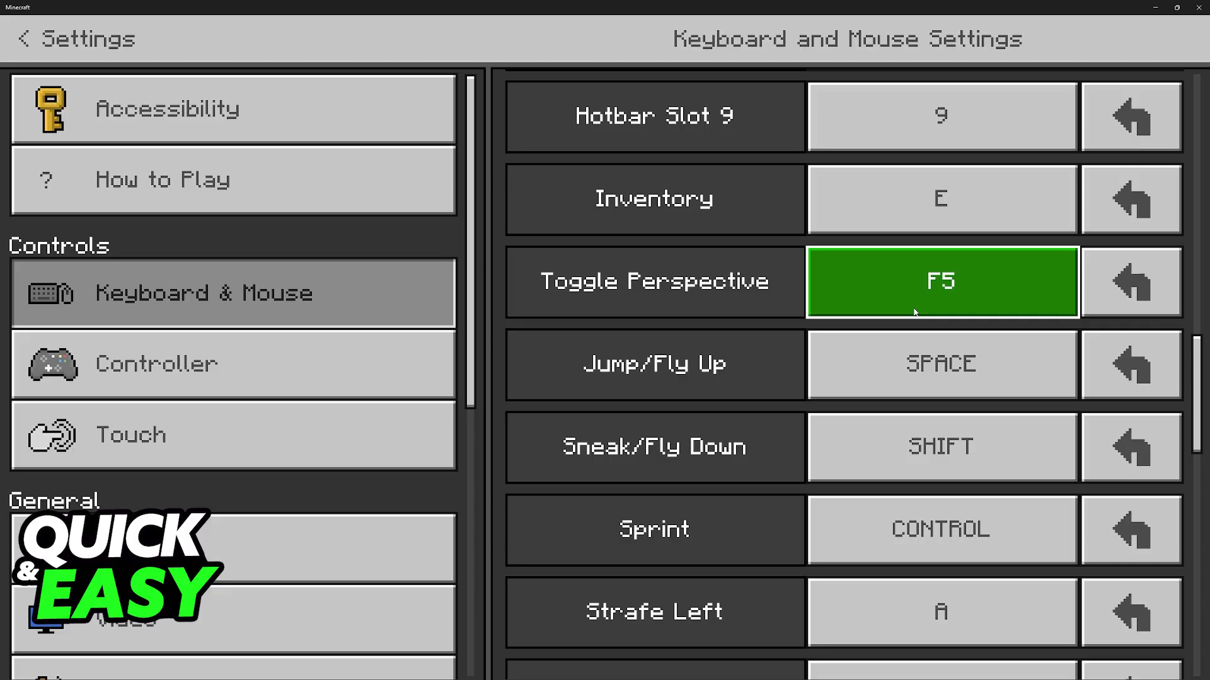
pyautogui.moveTo(828, 291)
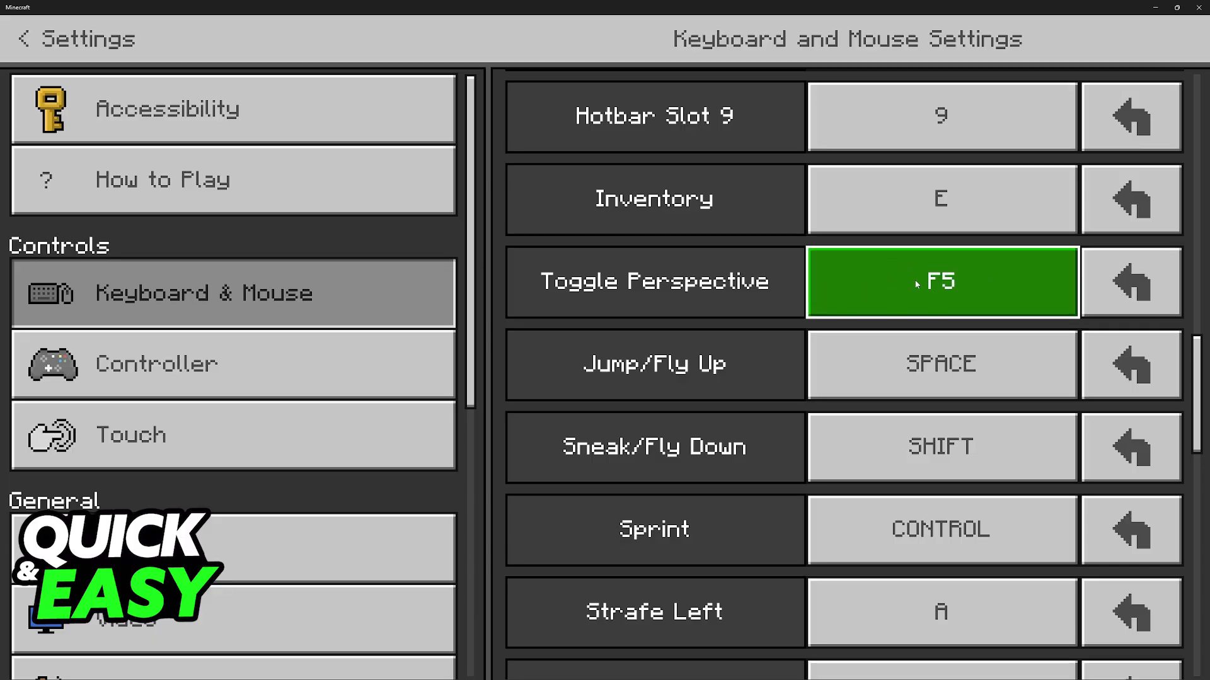
# Rebind Toggle Perspective from F5 to 0 and exit to the main menu.
pyautogui.click(940, 282)
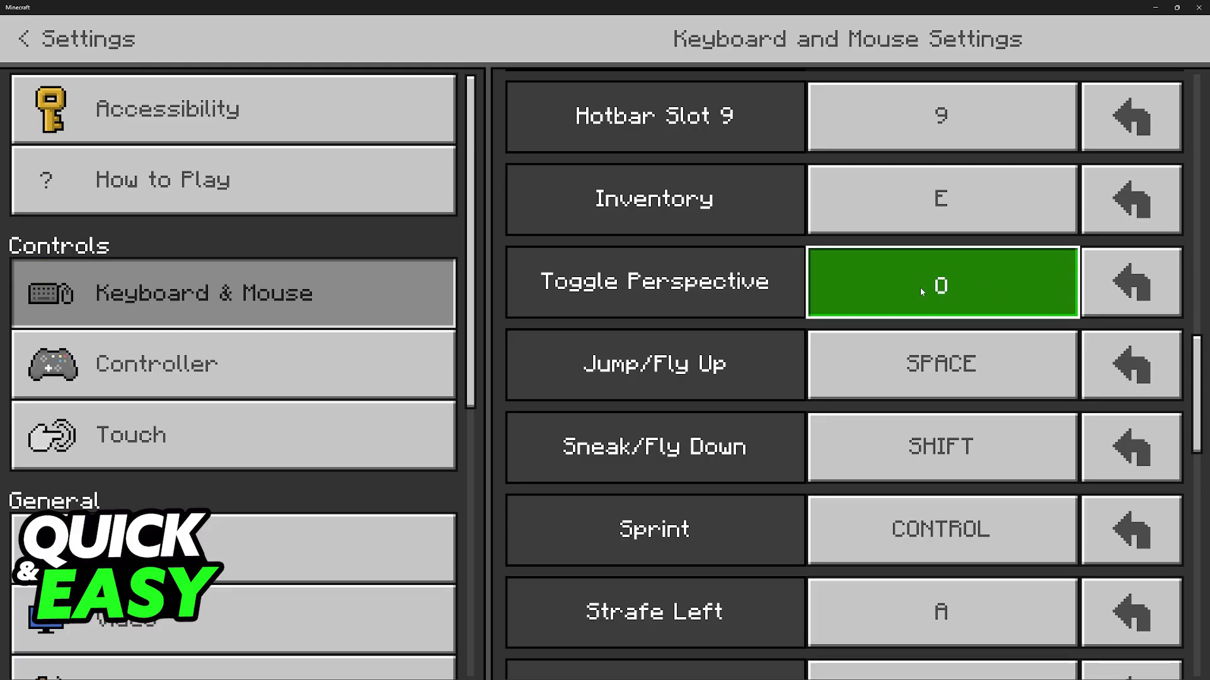
pyautogui.press('F5')
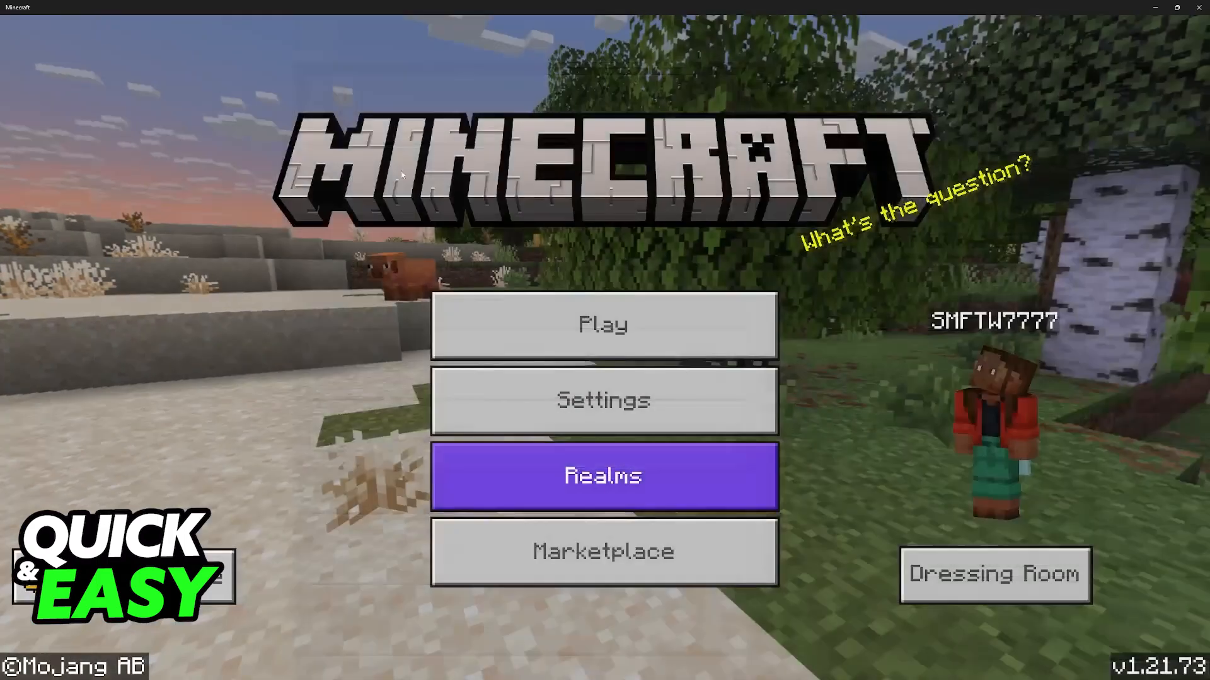
# Launch the Creative world 'My World' from the Play screen's Worlds tab.
pyautogui.click(604, 324)
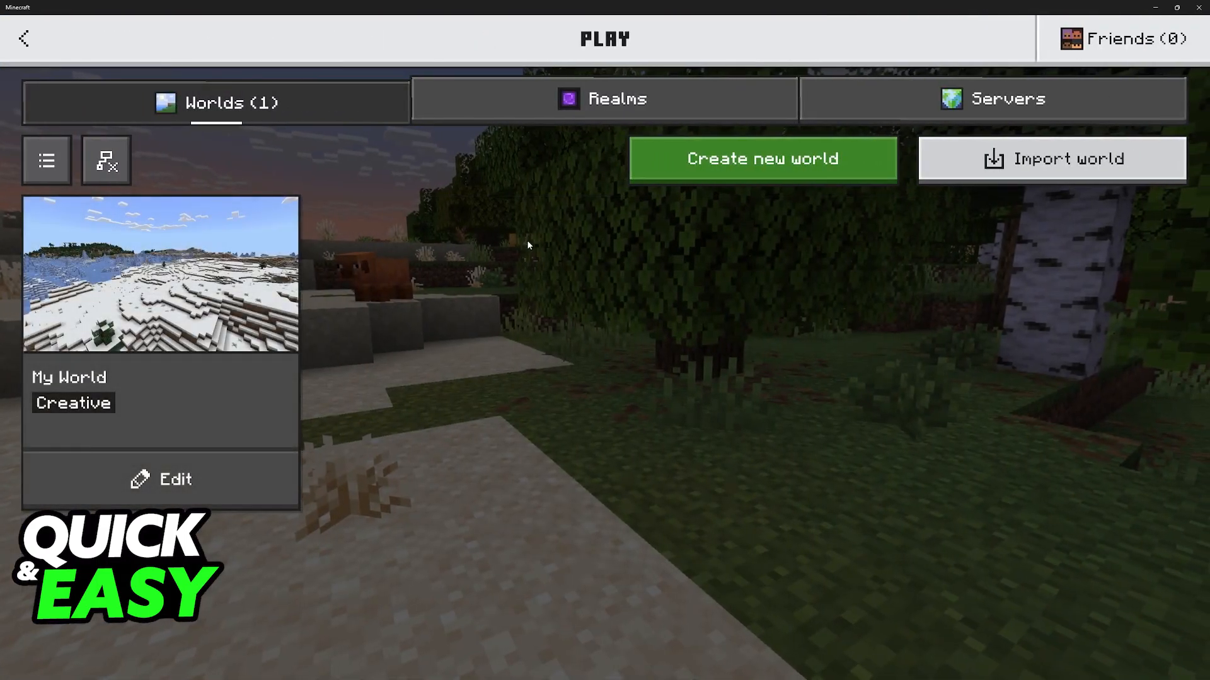
pyautogui.click(159, 272)
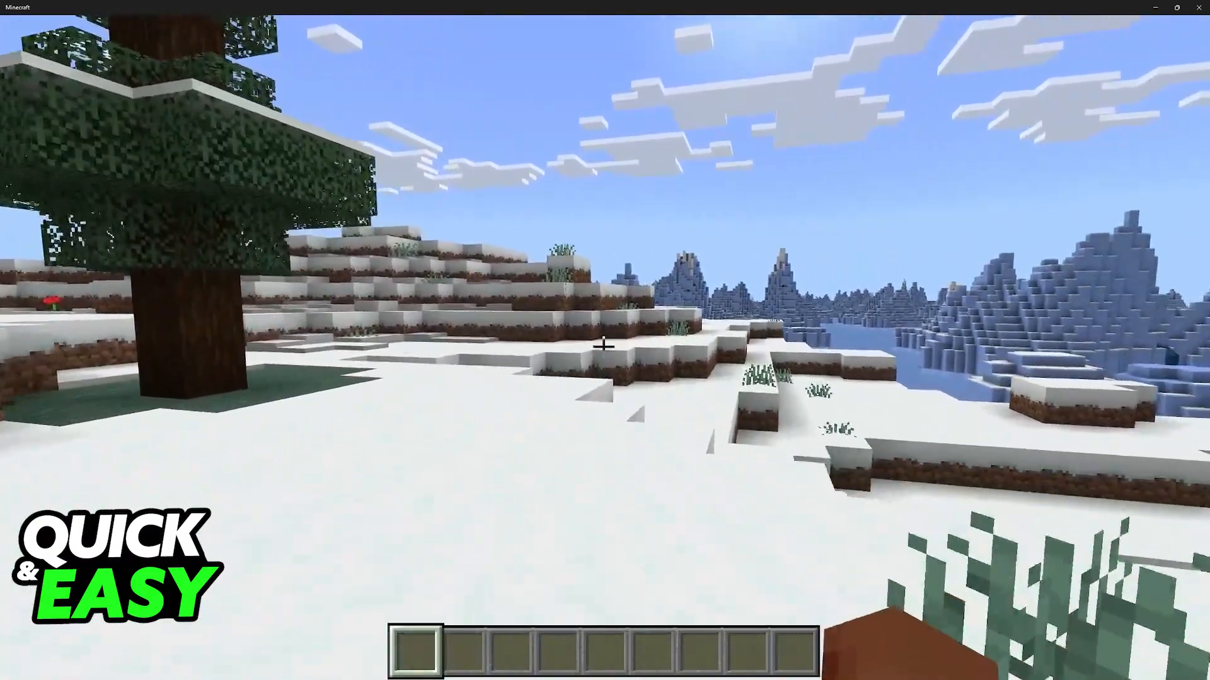
pyautogui.moveTo(605, 345)
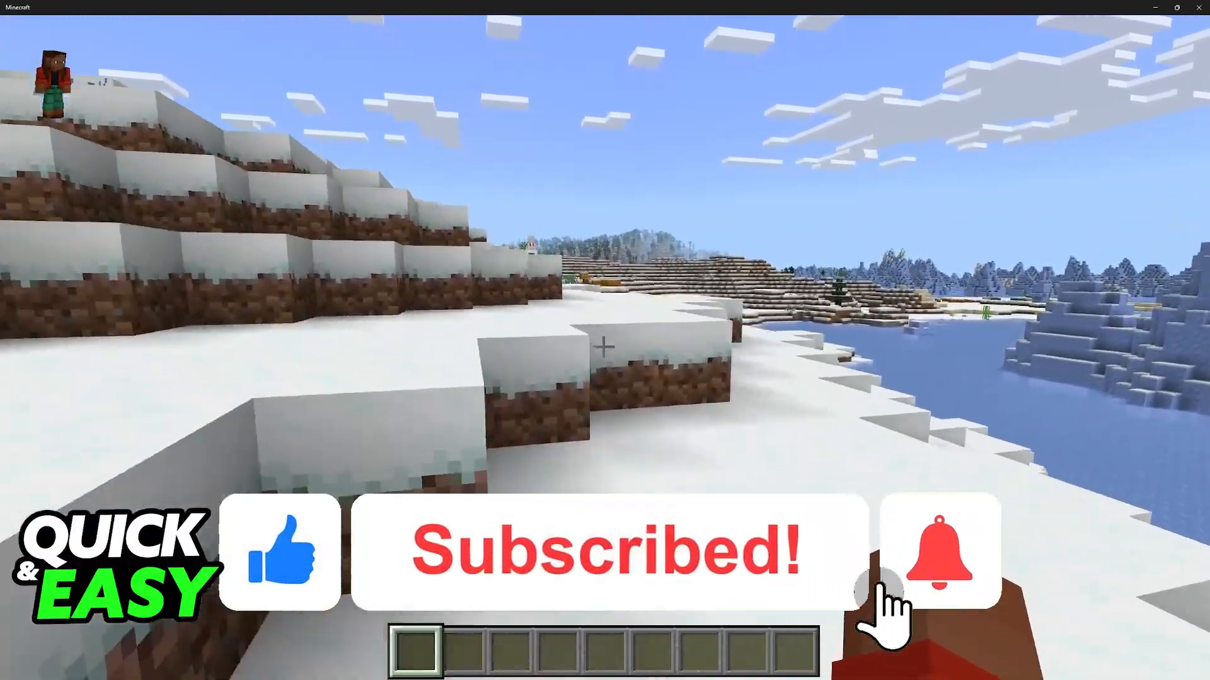
# Explore the snowy terrain of My World, briefly switching camera perspective.
pyautogui.click(939, 551)
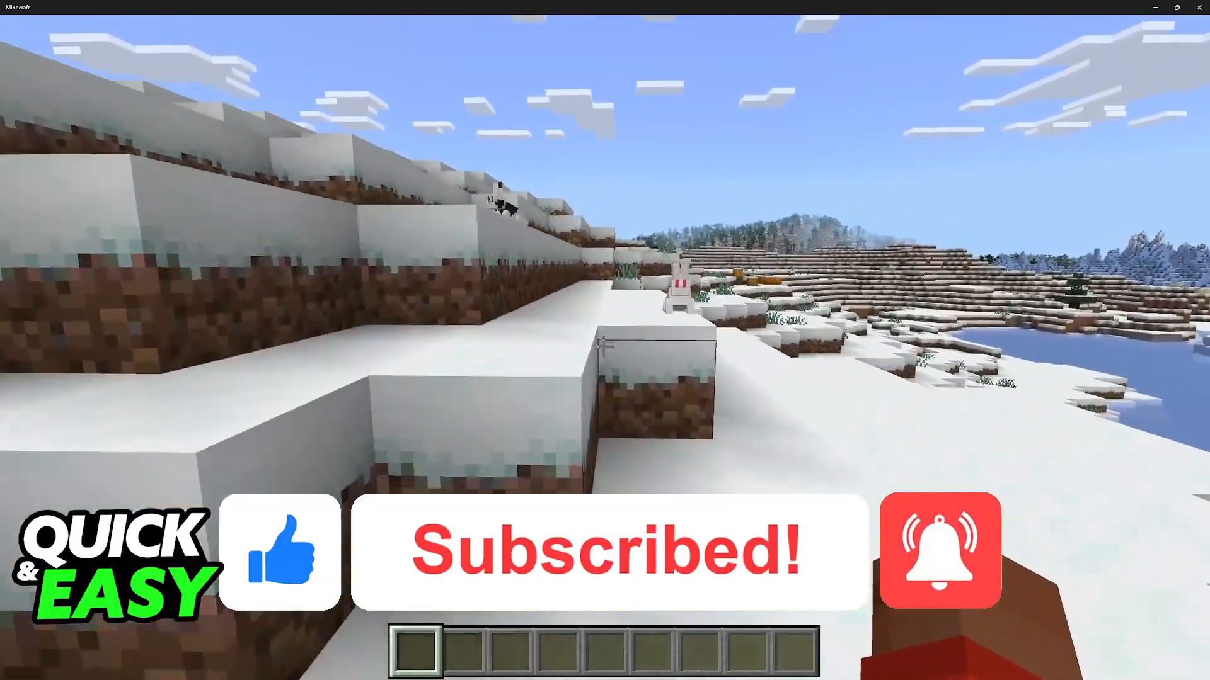